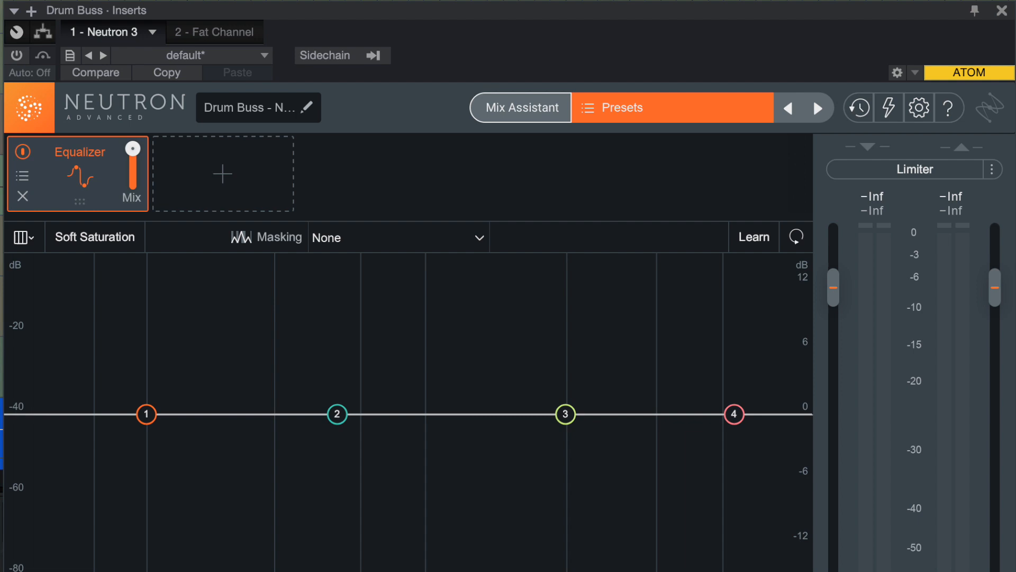
View Neutron 3 Advanced 3.1.1 listed as installed and authorized under My Products
{"action": "left_click", "coordinate": [518, 107]}
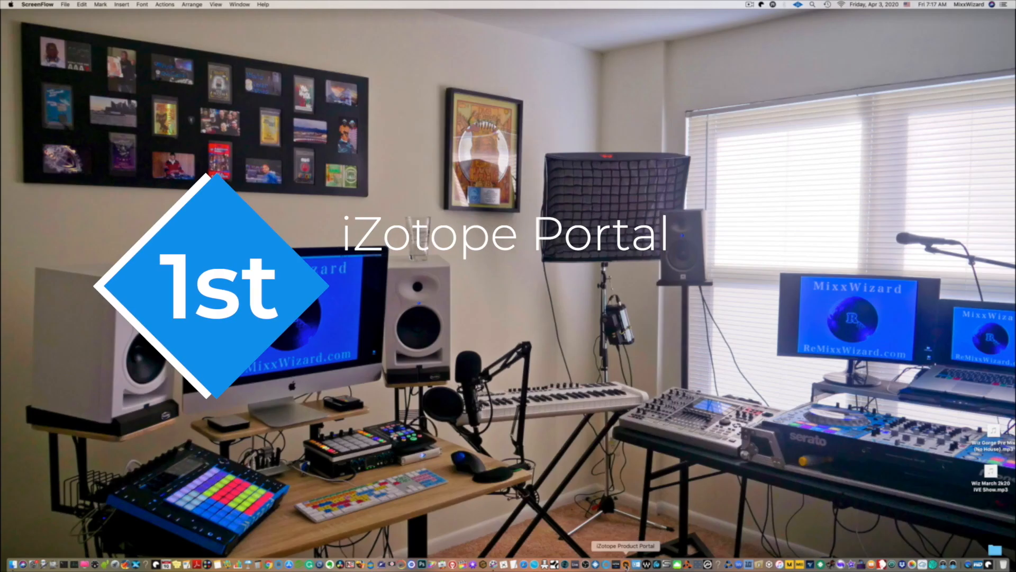
{"action": "left_click", "coordinate": [624, 545]}
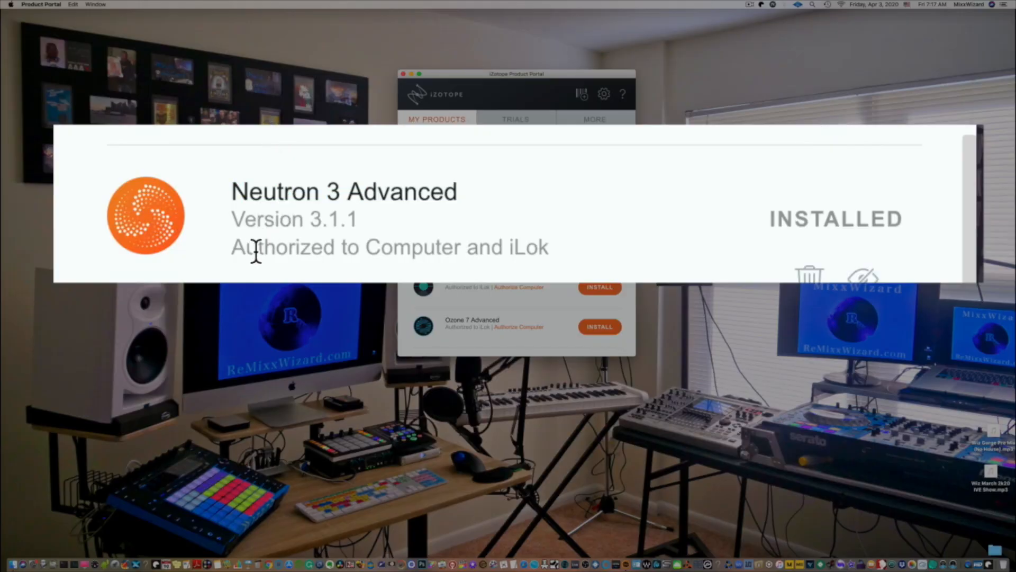
{"action": "mouse_move", "coordinate": [330, 236]}
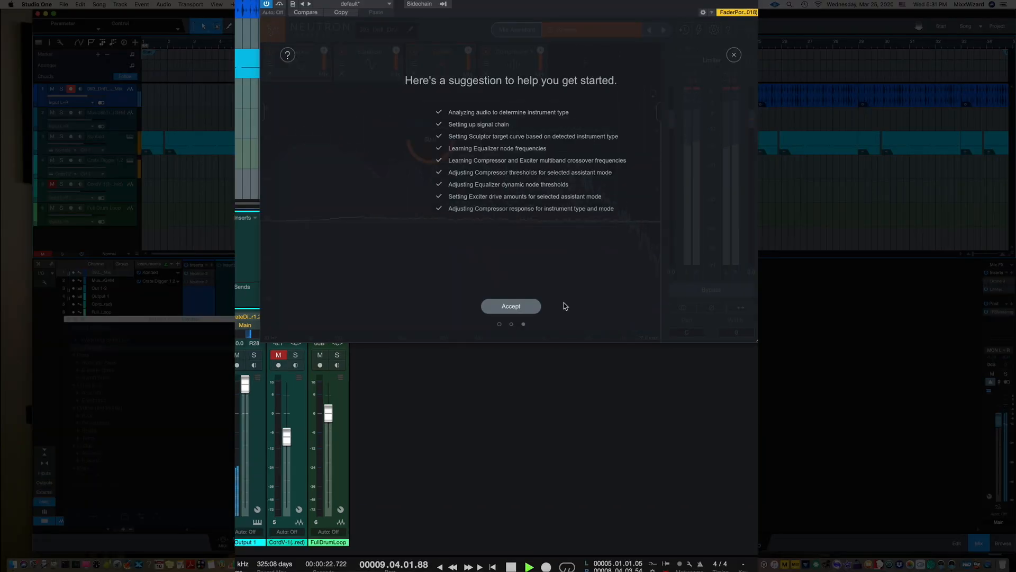
Accept the Track Assistant suggestion, building the Sculptor, Equalizer, Exciter and Compressor chain with Add Punch
{"action": "left_click", "coordinate": [511, 305]}
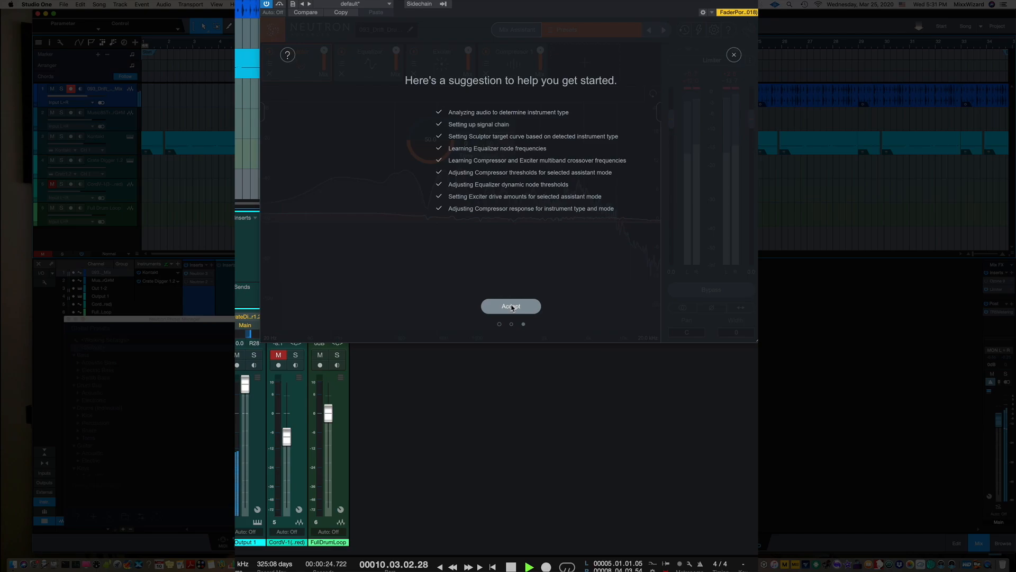
{"action": "left_click", "coordinate": [511, 306]}
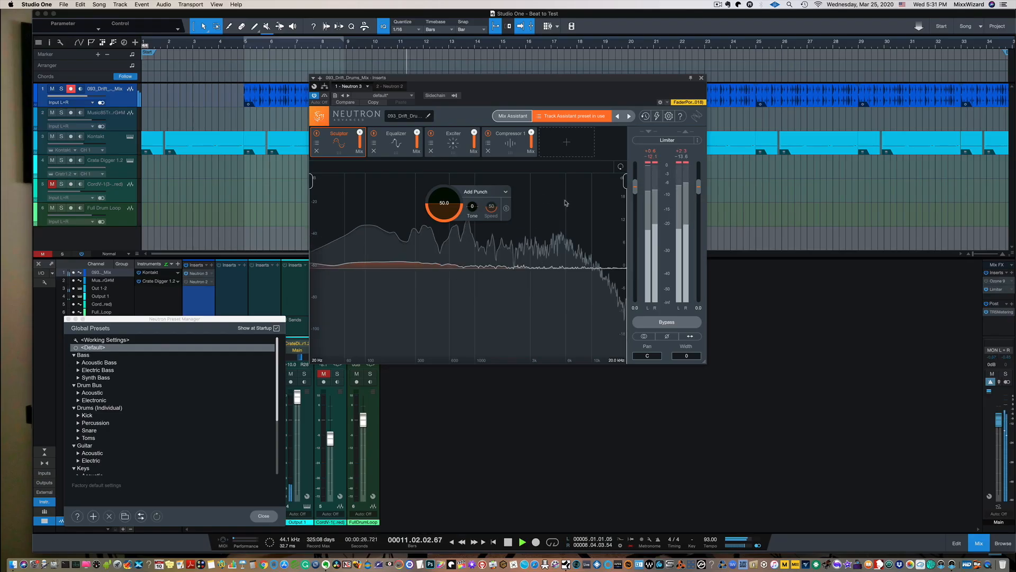